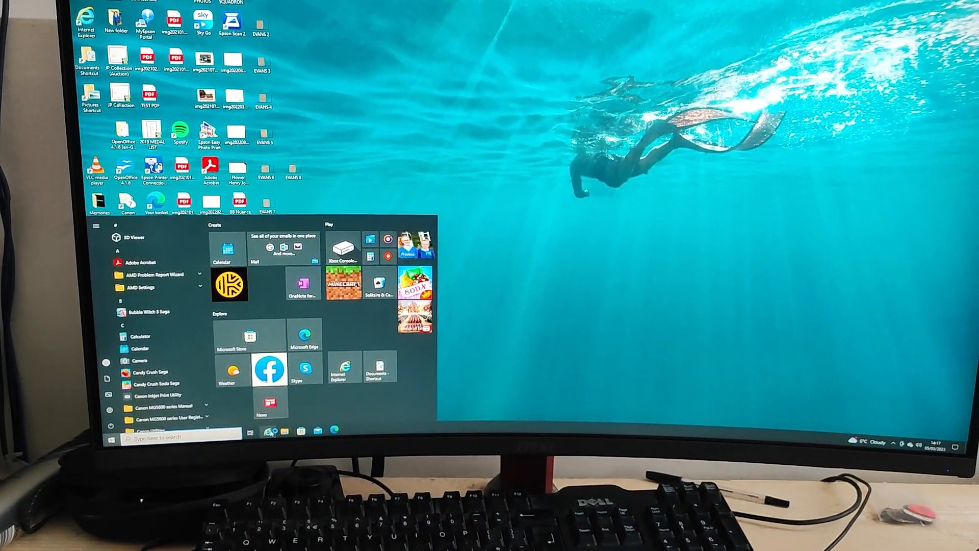
# Launch VLC media player from its desktop shortcut
pyautogui.scroll(-3)
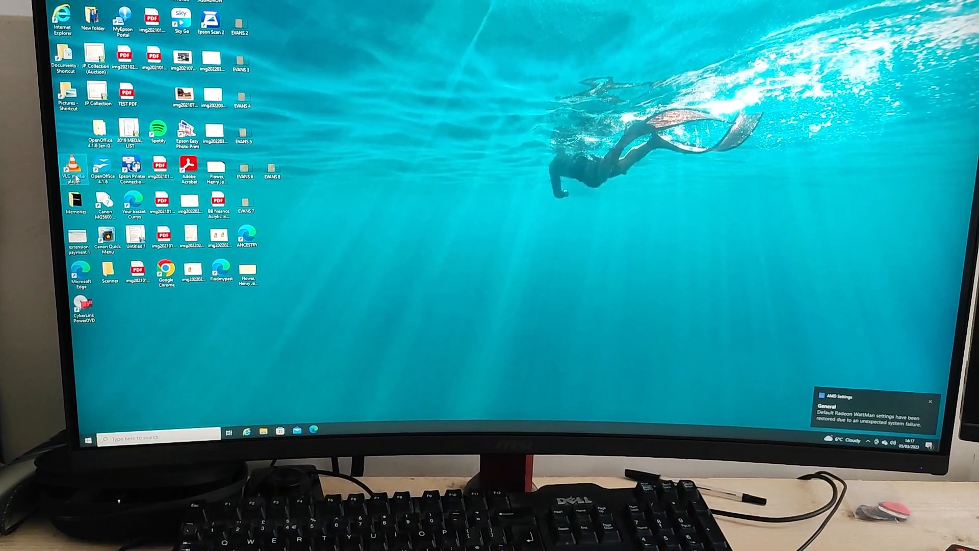
pyautogui.doubleClick(78, 172)
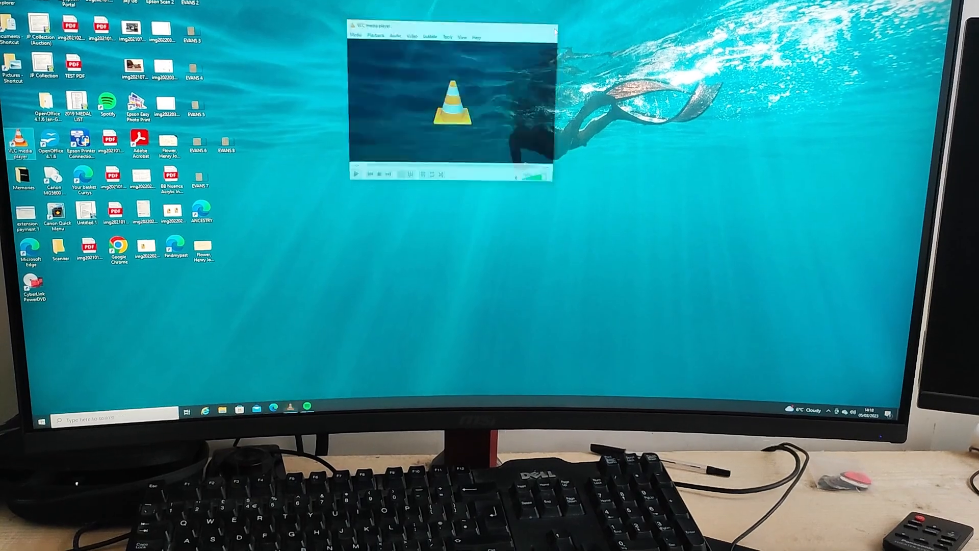
# Close VLC and cancel the 'Windows cannot access' iTunes error dialog
pyautogui.click(552, 30)
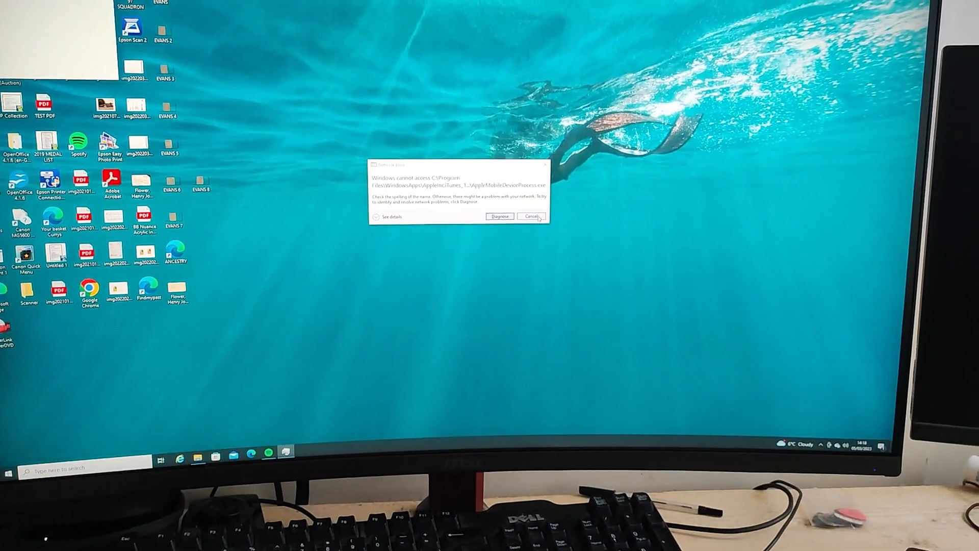
pyautogui.click(530, 216)
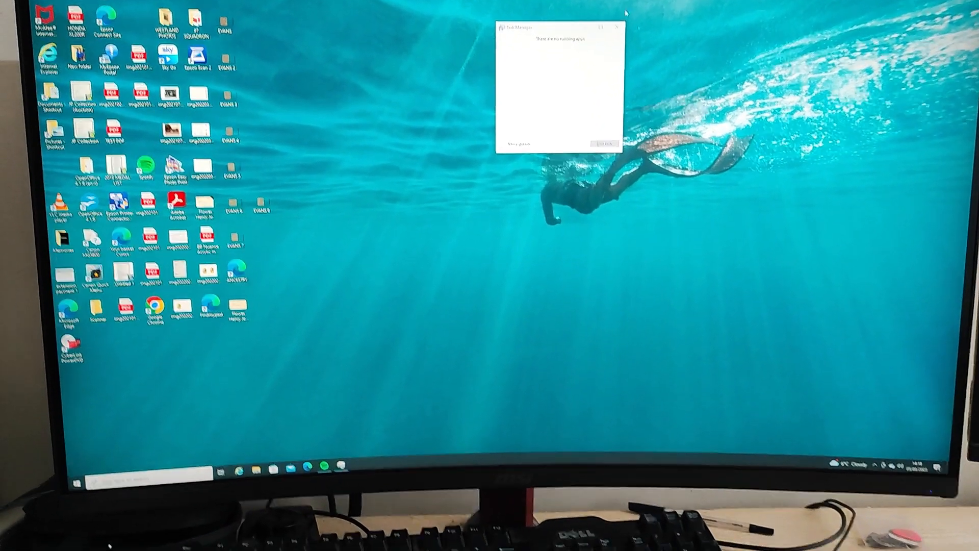
# Expand Task Manager to the full Processes list and close Device Manager after reviewing devices
pyautogui.click(513, 143)
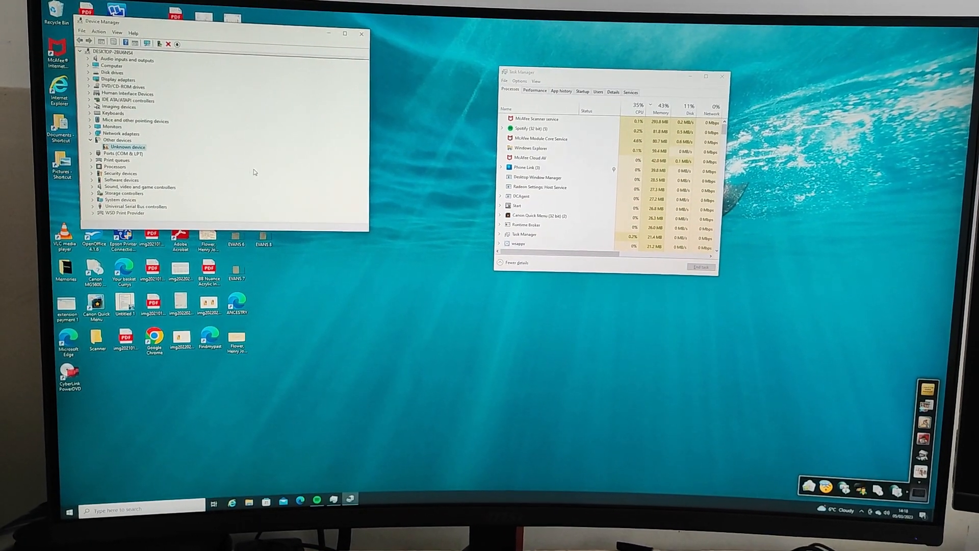
pyautogui.click(361, 32)
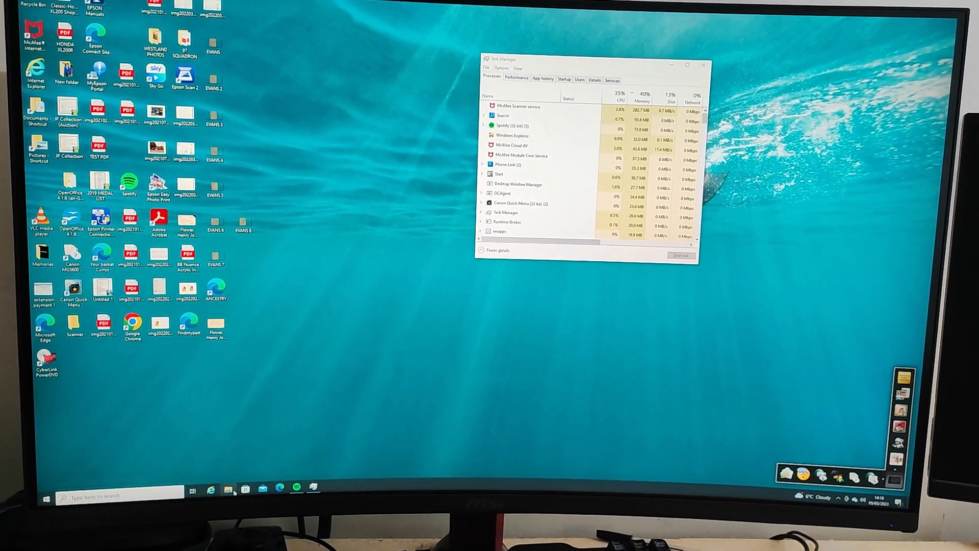
# Browse the Documents folder in File Explorer, then close Explorer
pyautogui.click(227, 487)
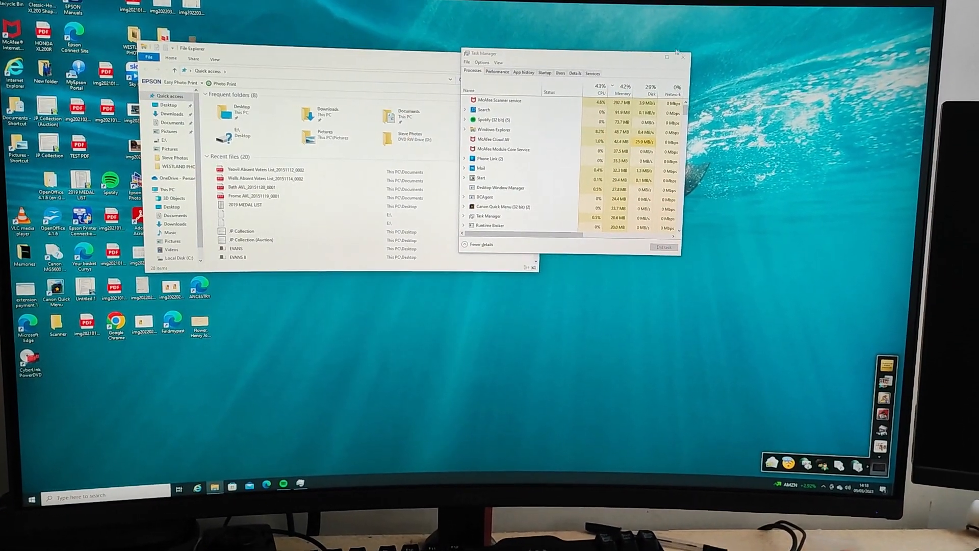
pyautogui.click(682, 57)
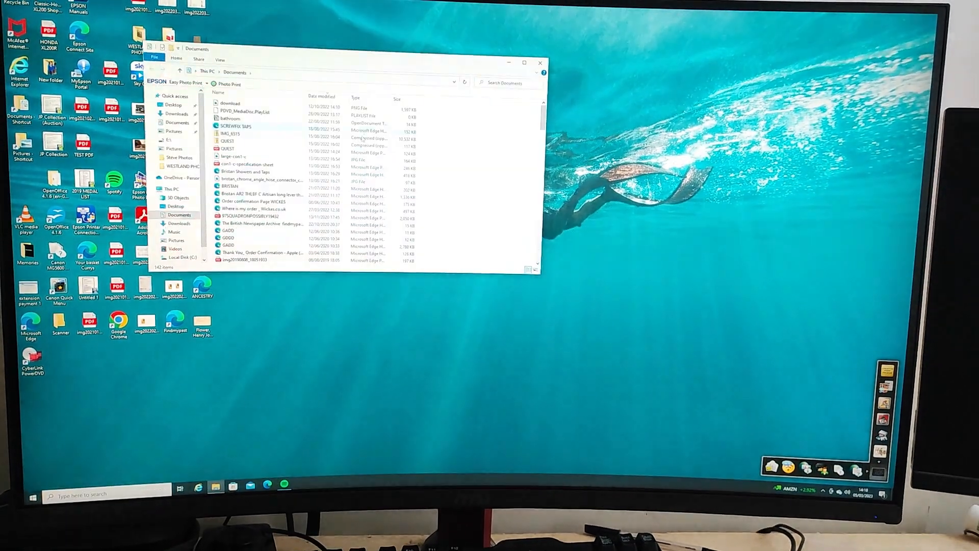
pyautogui.click(539, 62)
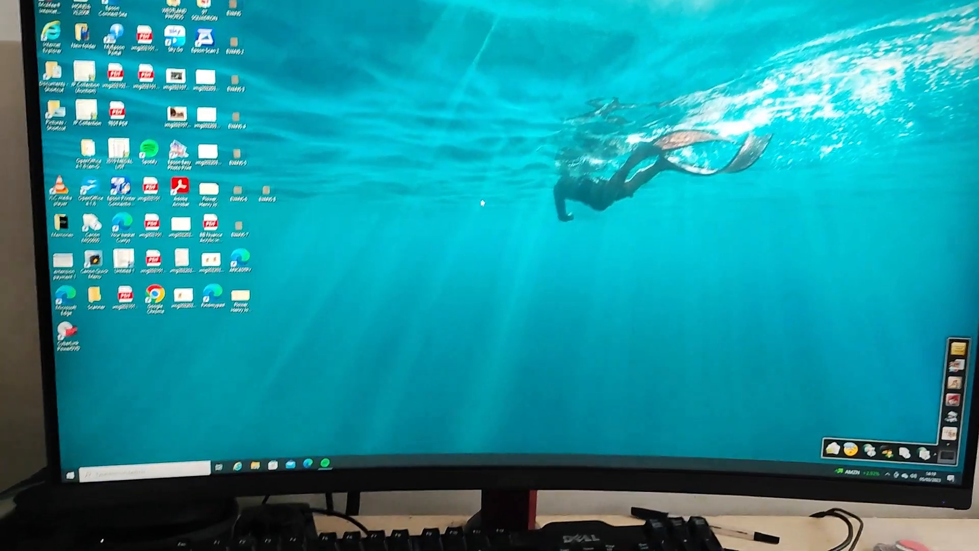